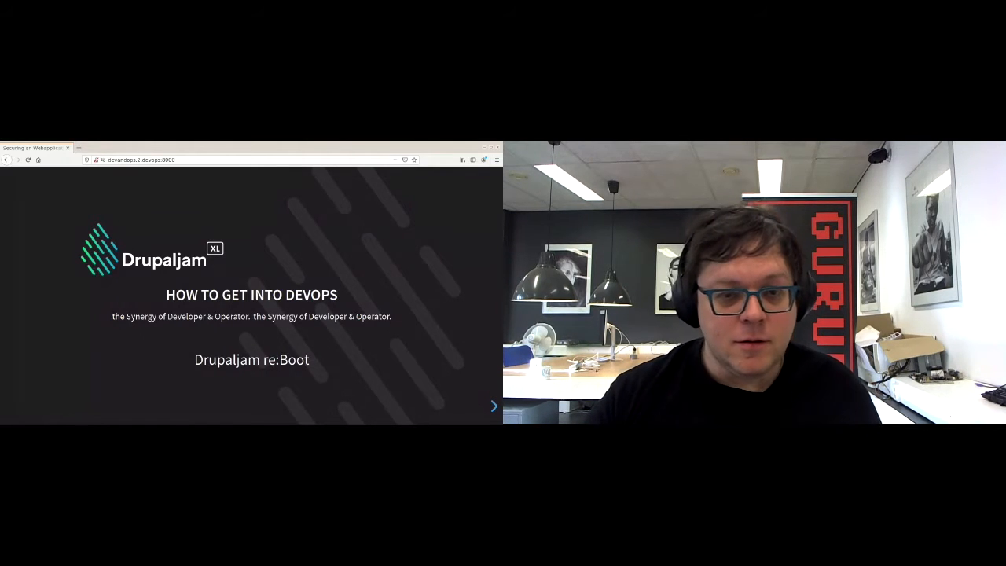
Advance from the title slide to the Contents slide listing the eight sections
left_click(494, 406)
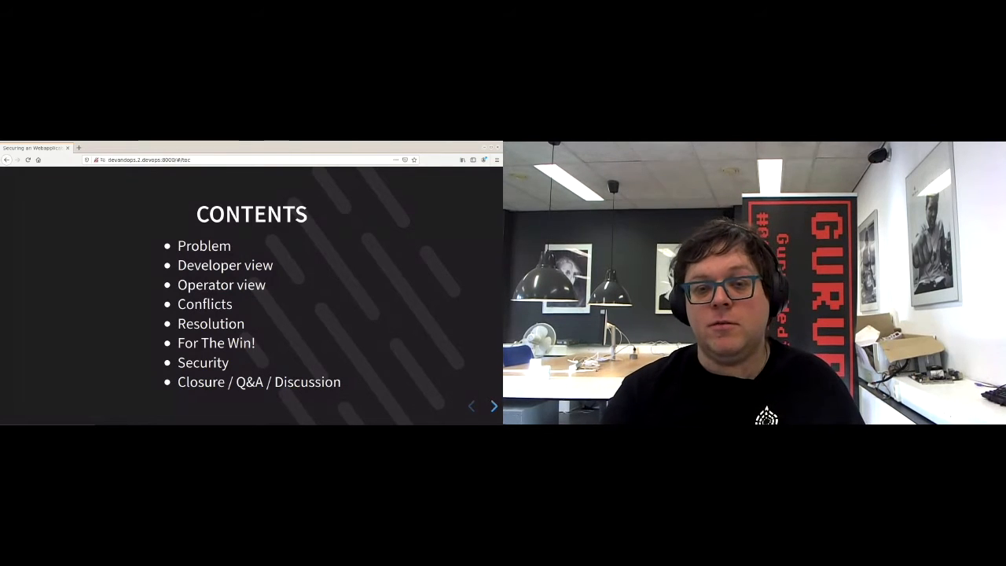
Move past Contents to the 'It's a small world, afterall..' slide with its Likes points
left_click(494, 406)
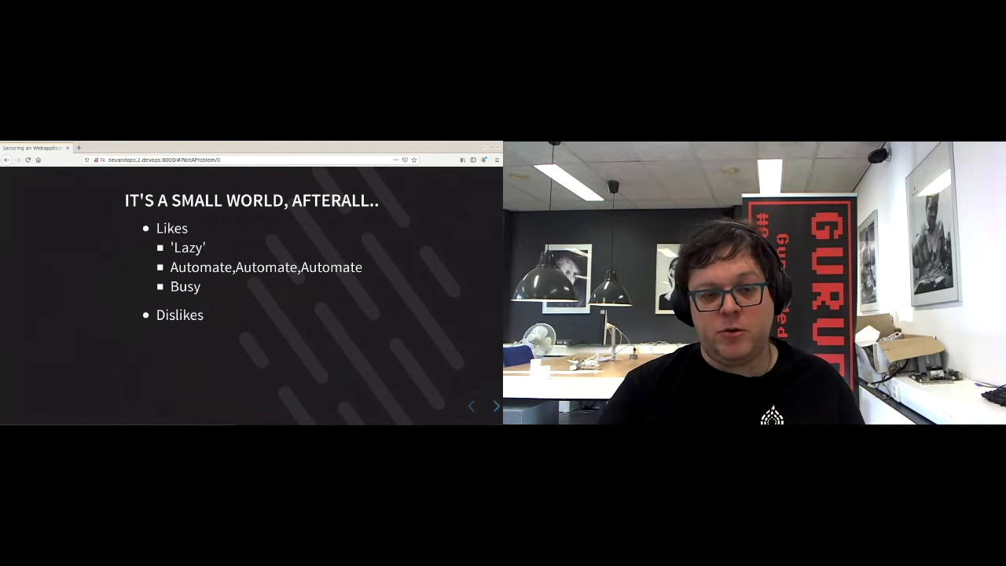
Reveal the Dislikes fragment, then advance to the Developer View slide
left_click(497, 405)
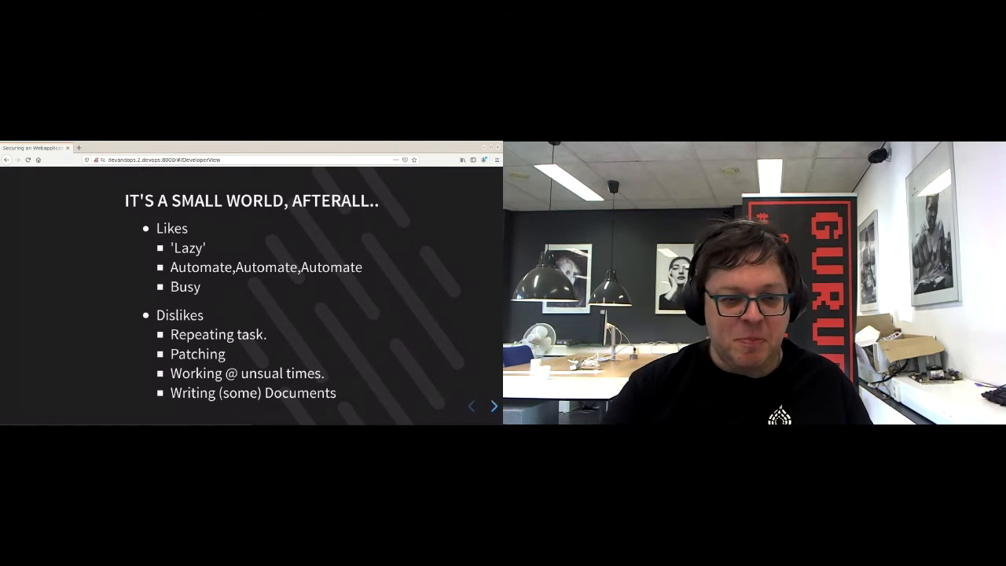
left_click(493, 406)
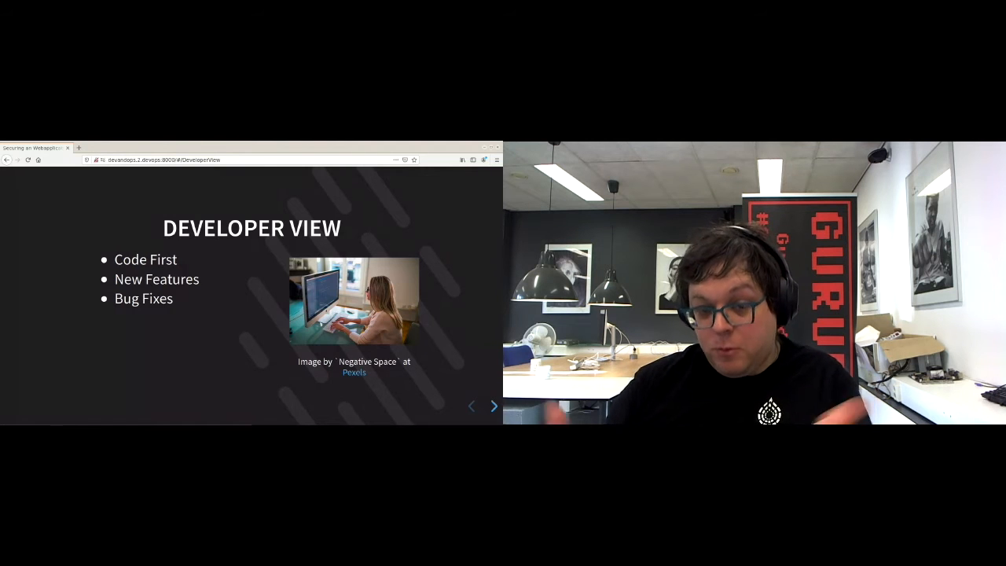
Advance to the Operator View slide listing stability first, uptime, patches and scheduled updates
left_click(494, 406)
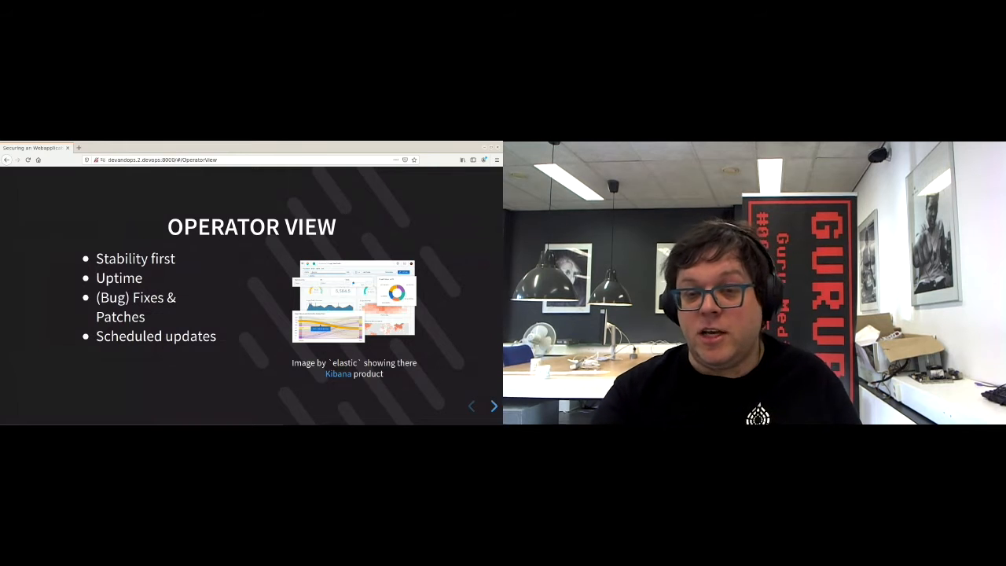
Advance to the Conflicts slide contrasting developer and operator goals
left_click(494, 406)
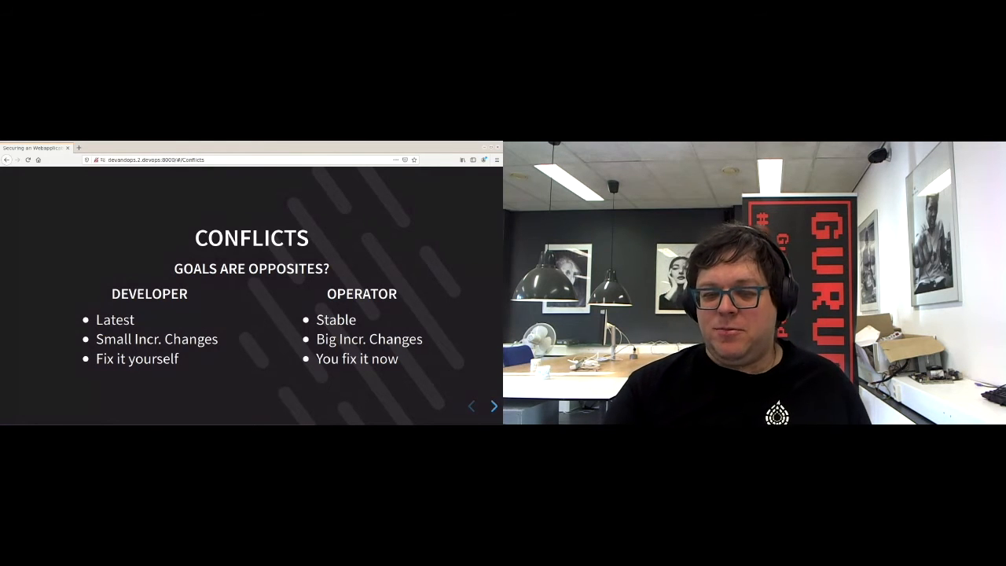
Advance to the Resolution slide ending with #TogetherIsStronger
left_click(494, 406)
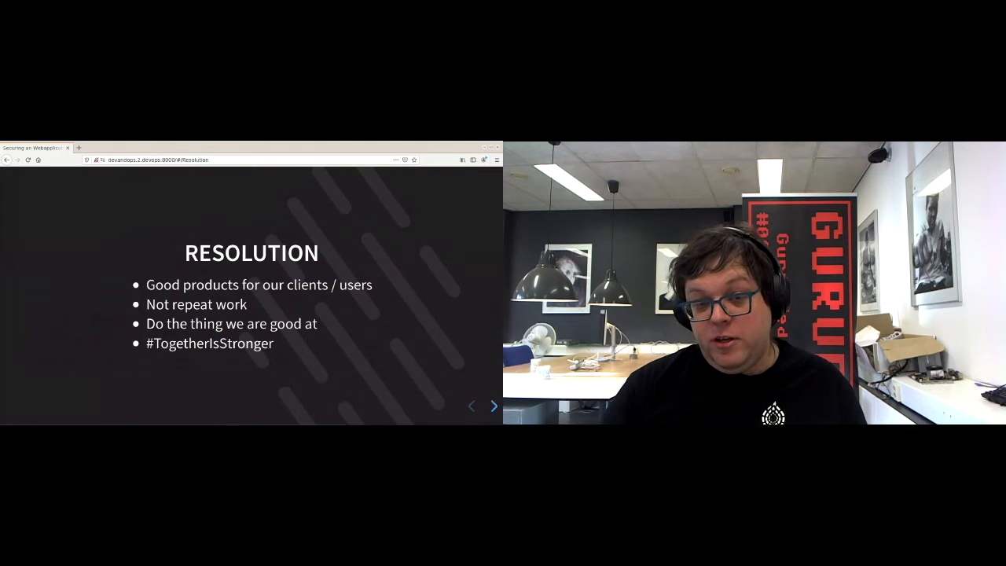
Advance through the 'For the Win!' slide to the Security slide on DevSecOps, audit and pentests
left_click(493, 406)
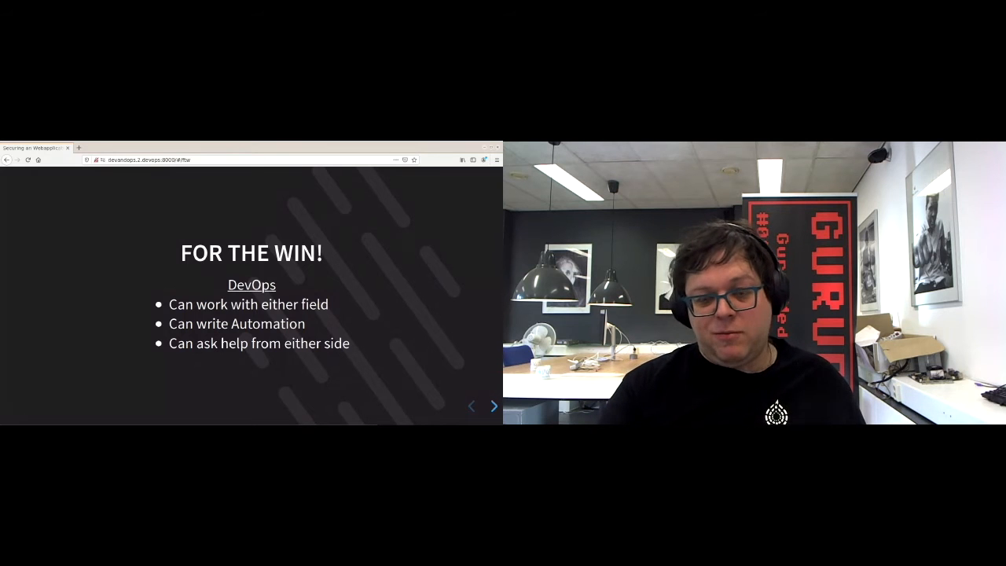
left_click(493, 406)
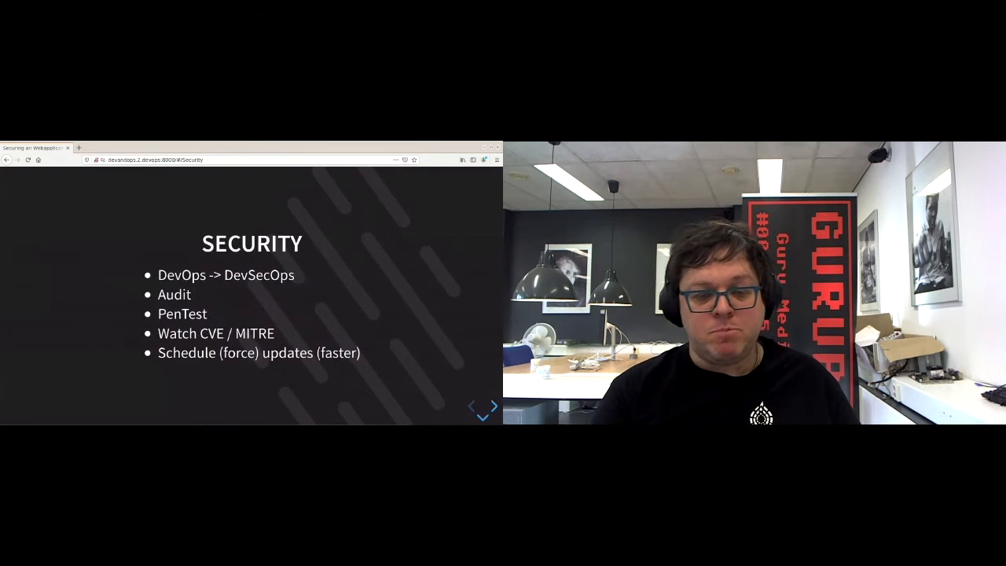